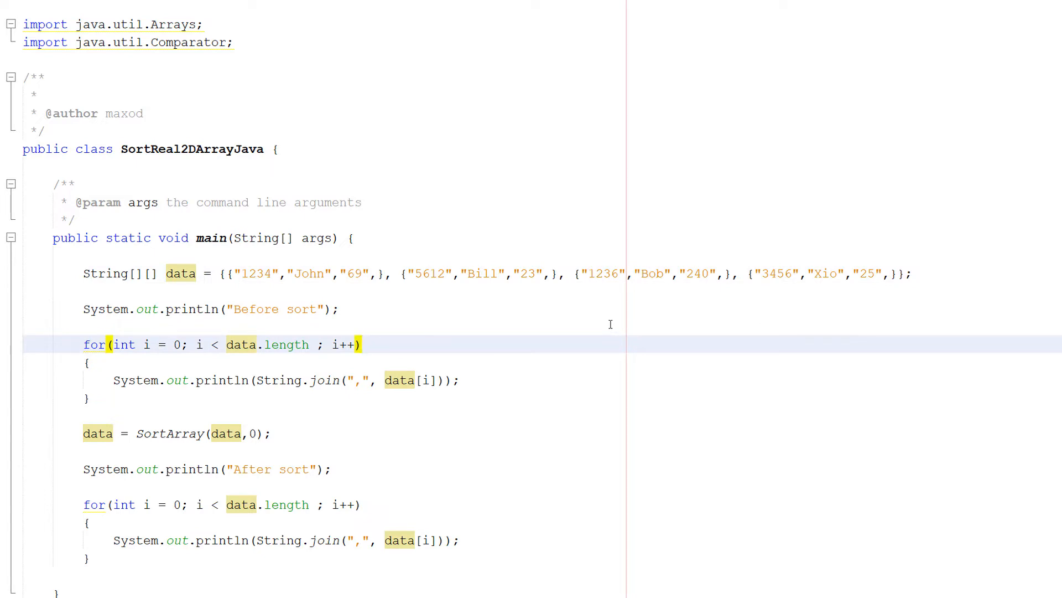
mouse_move(594, 315)
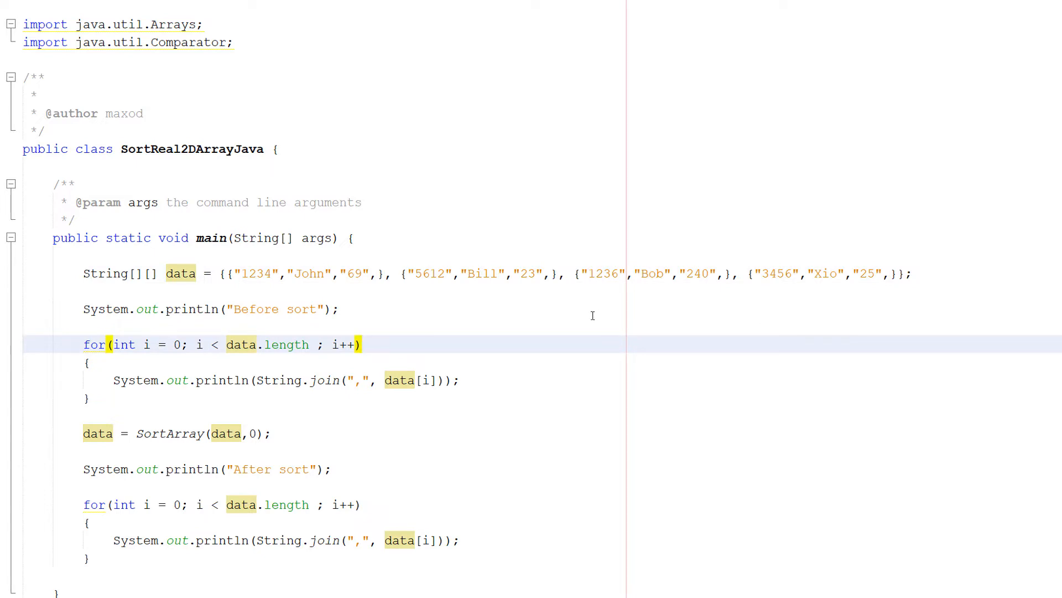
Review the numeric try block and select the fallback string-comparison sort line in SortArray.
left_click(364, 344)
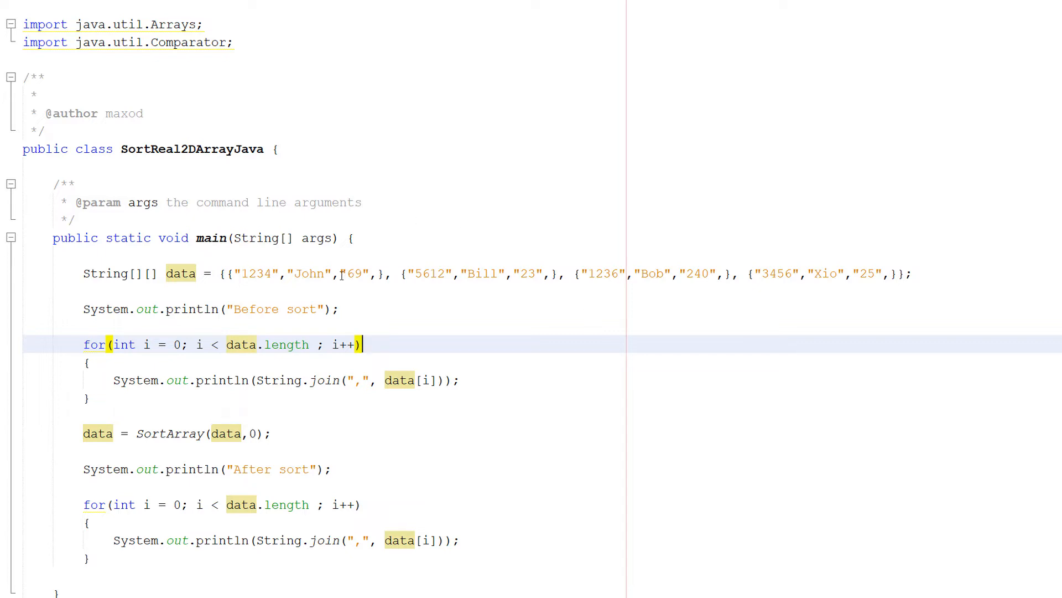
left_click(351, 273)
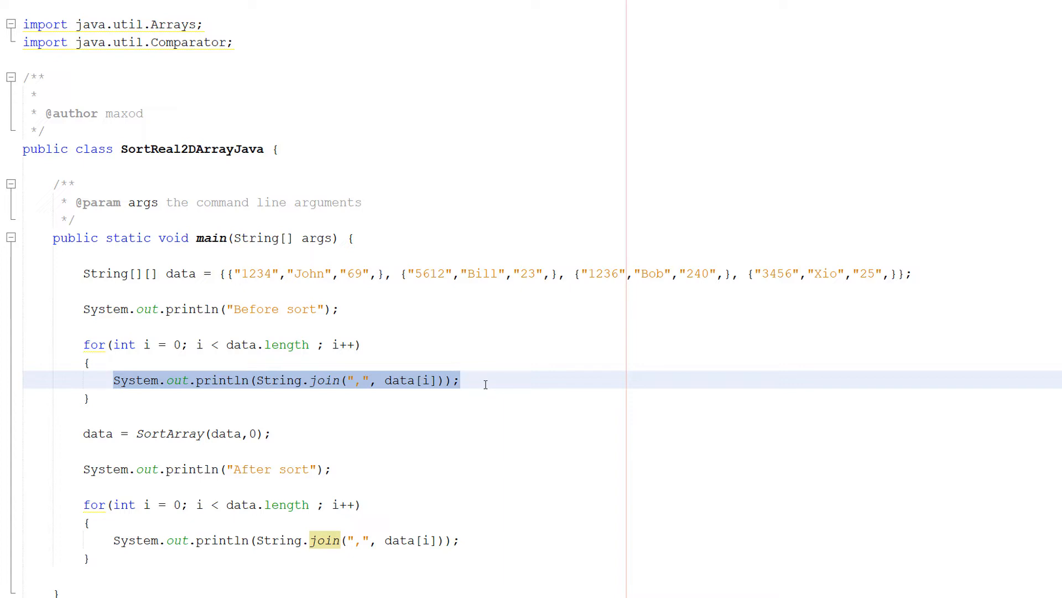
left_click(168, 434)
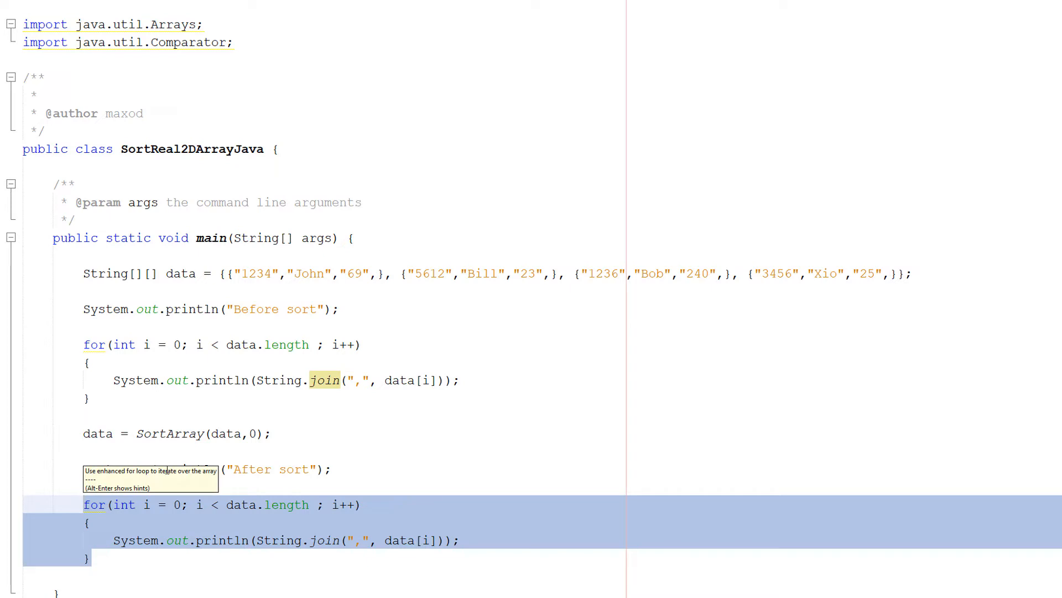
mouse_move(171, 464)
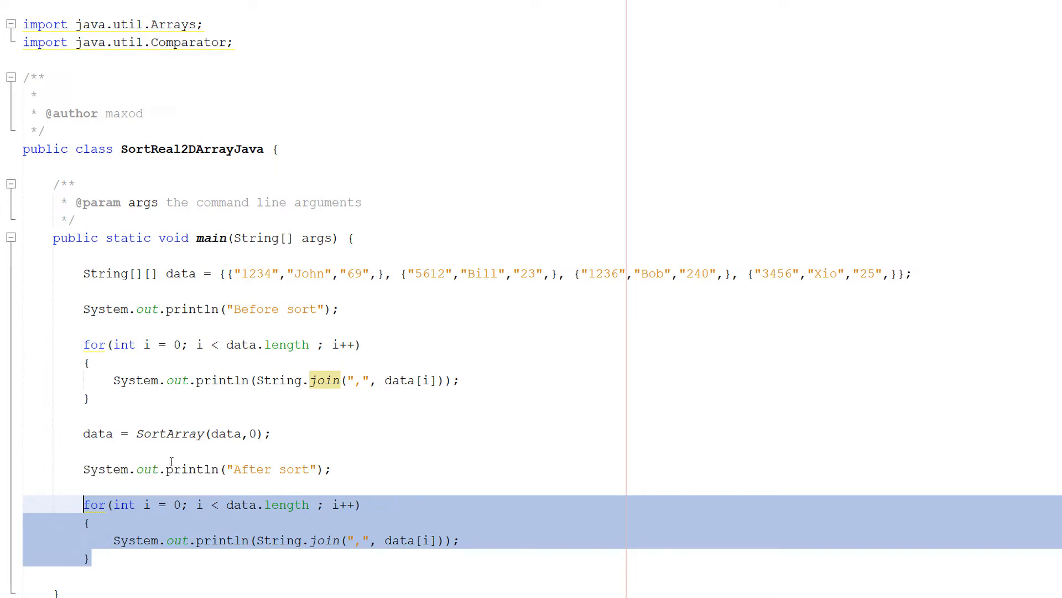
mouse_move(261, 434)
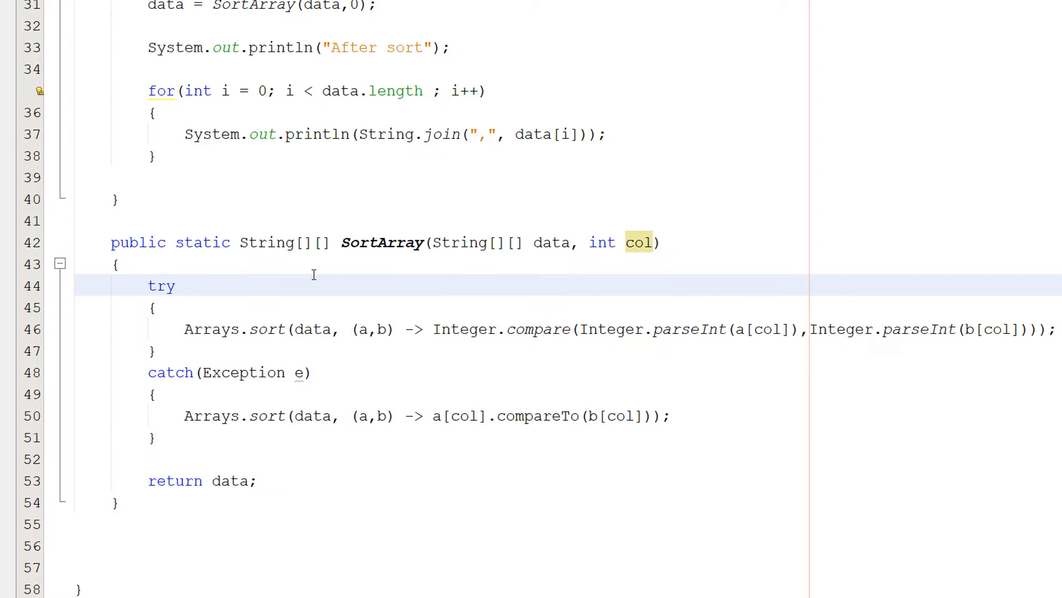
left_click(174, 286)
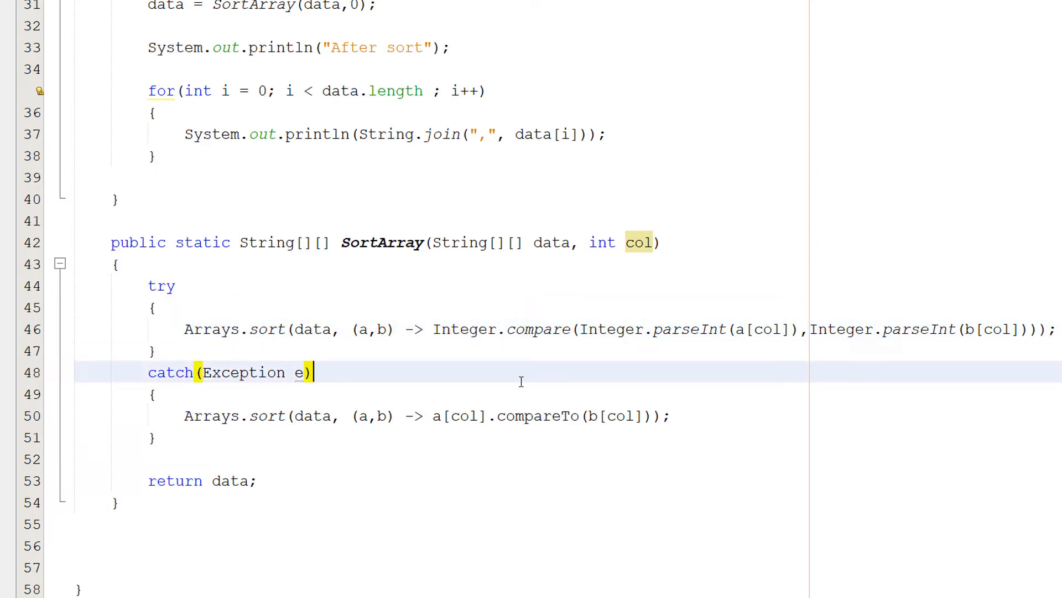
left_click_drag(148, 286, 154, 437)
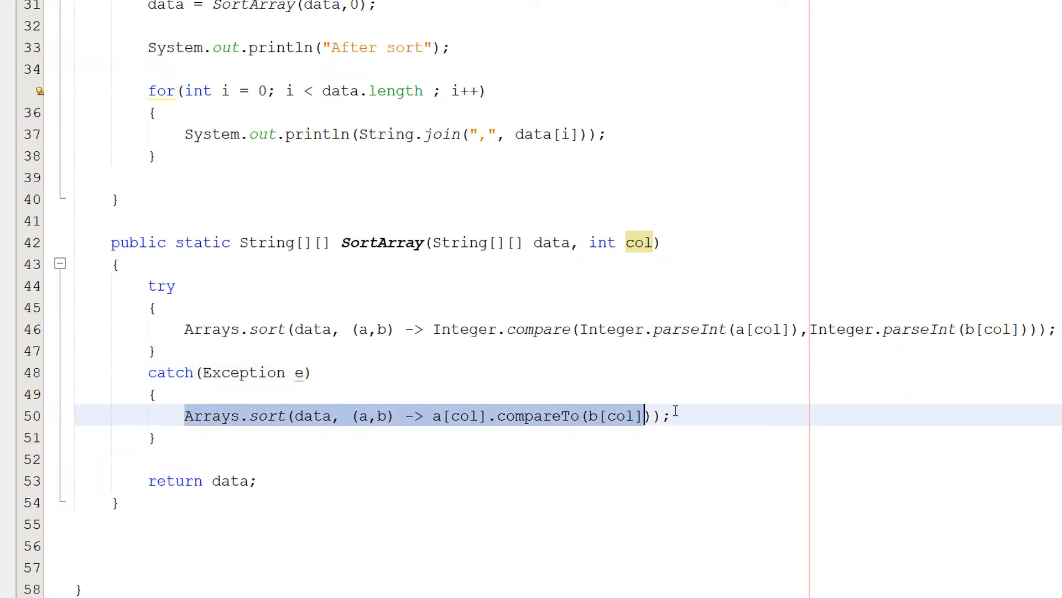
Inspect the catch(Exception e) block's Arrays.sort(data, (a,b) -> a[col].compareTo(b[col])) call.
left_click(280, 304)
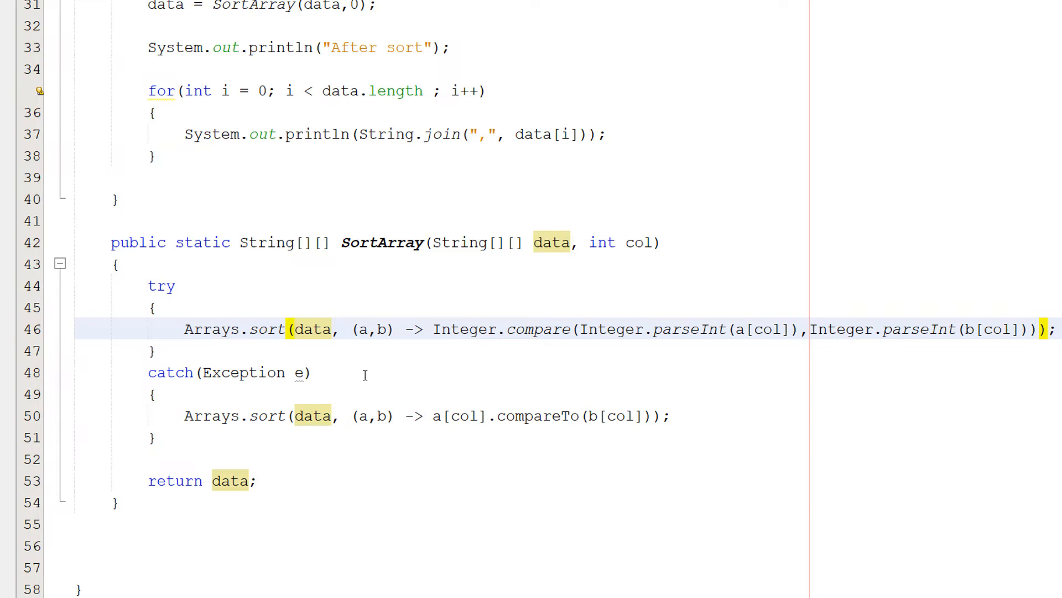
left_click(291, 330)
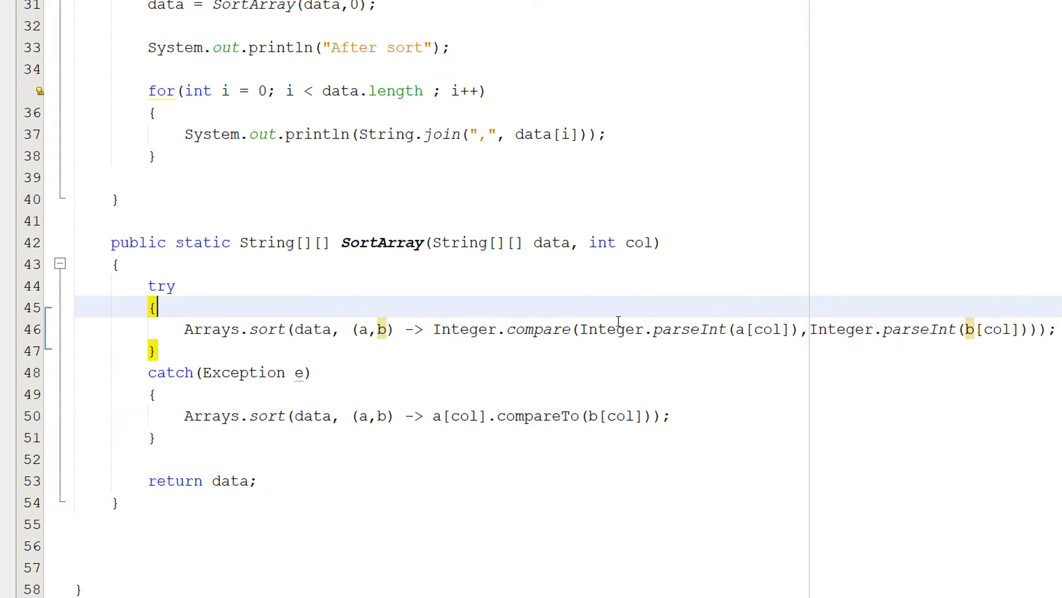
mouse_move(400, 355)
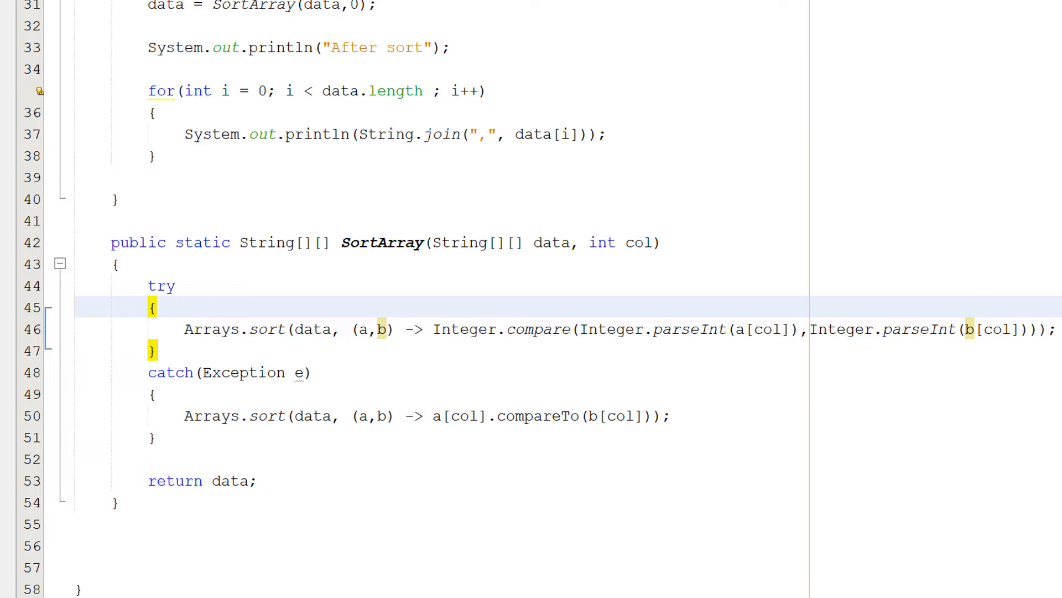
mouse_move(487, 345)
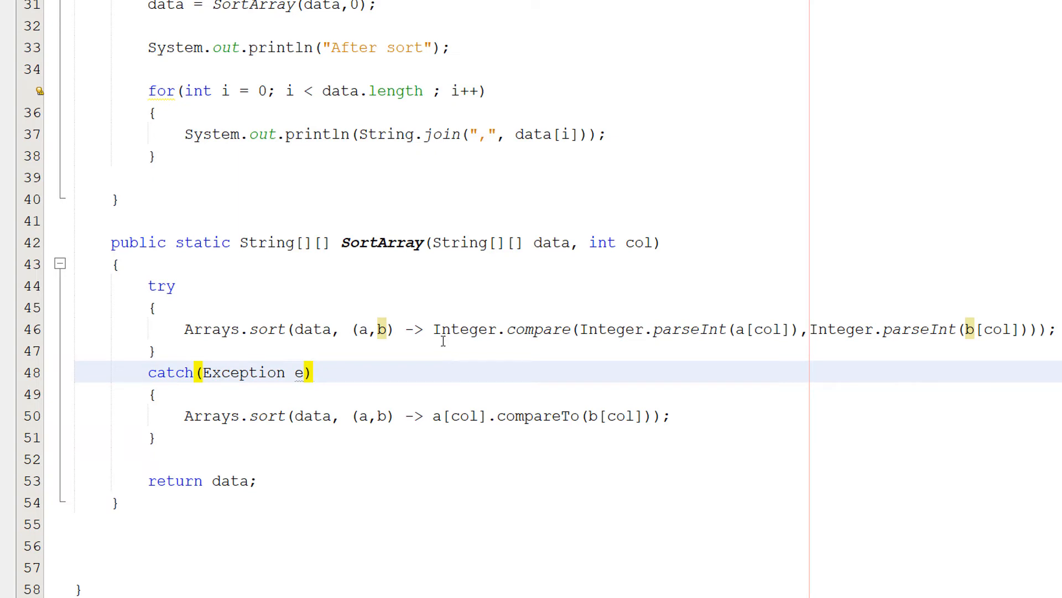
double_click(474, 329)
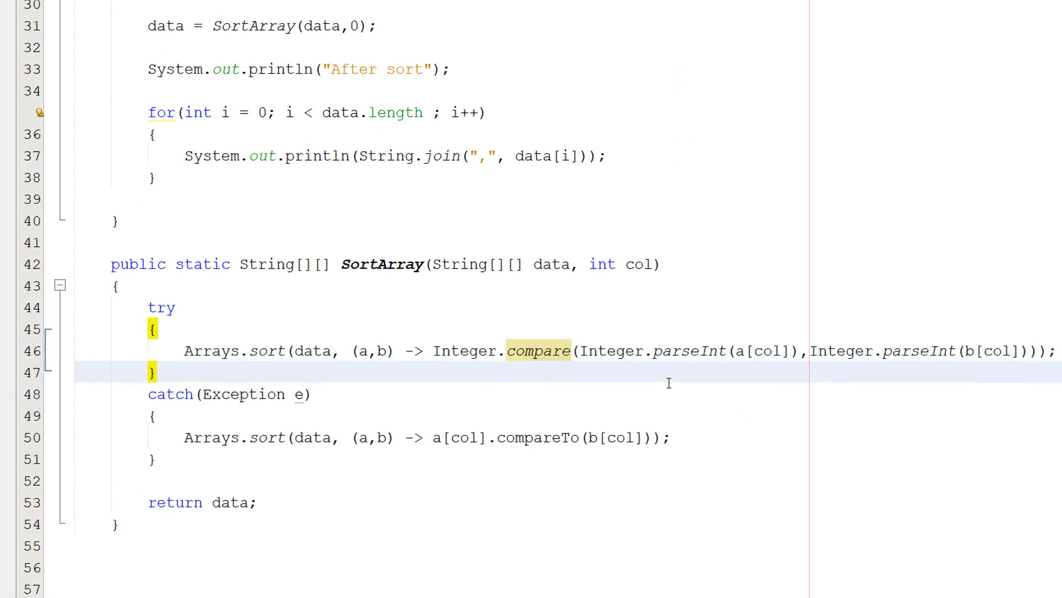
mouse_move(638, 375)
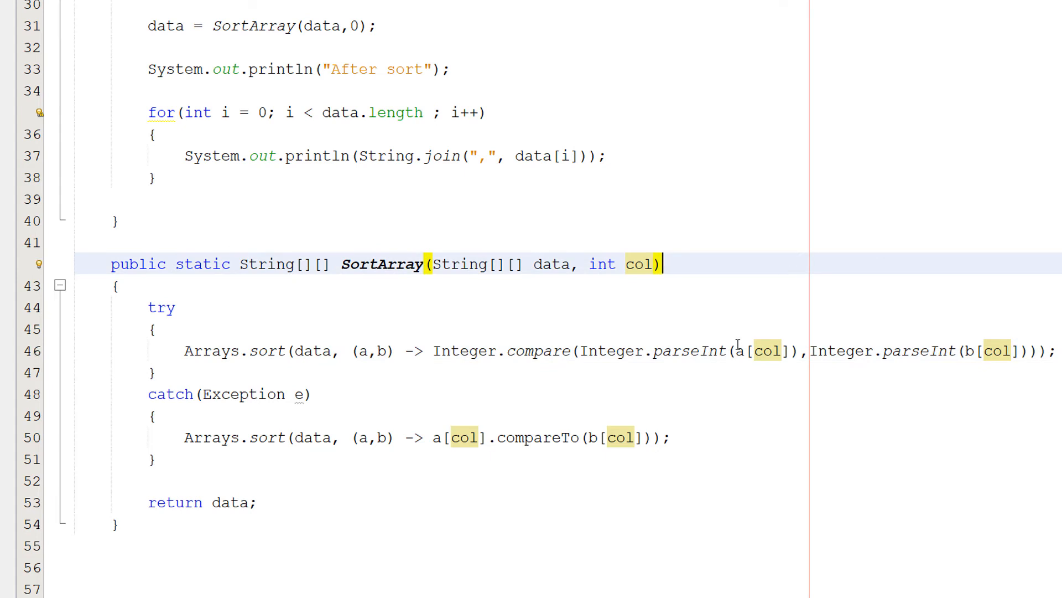
left_click(788, 351)
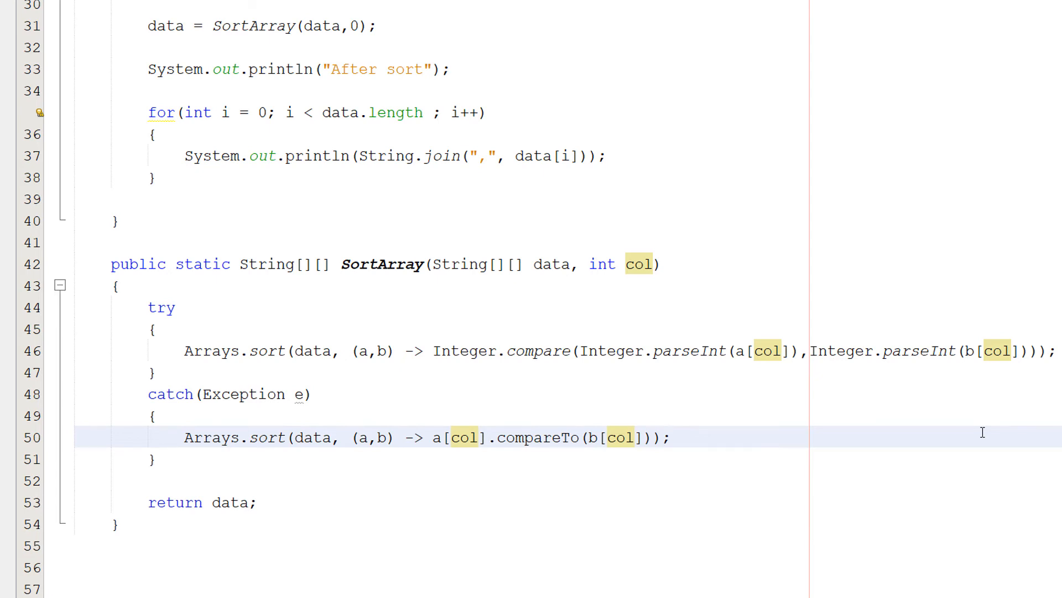
left_click(669, 437)
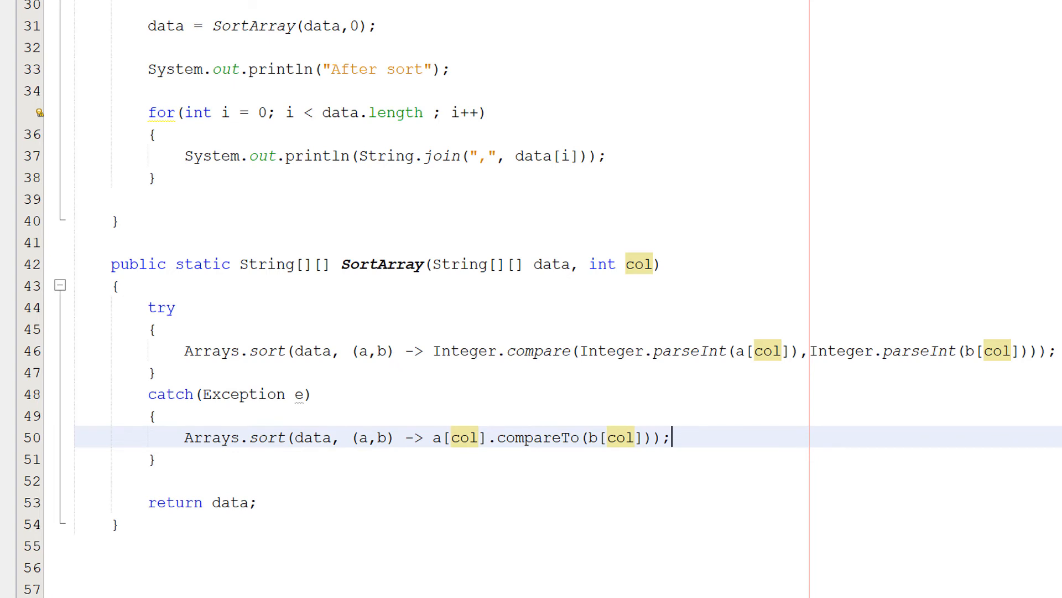
mouse_move(555, 318)
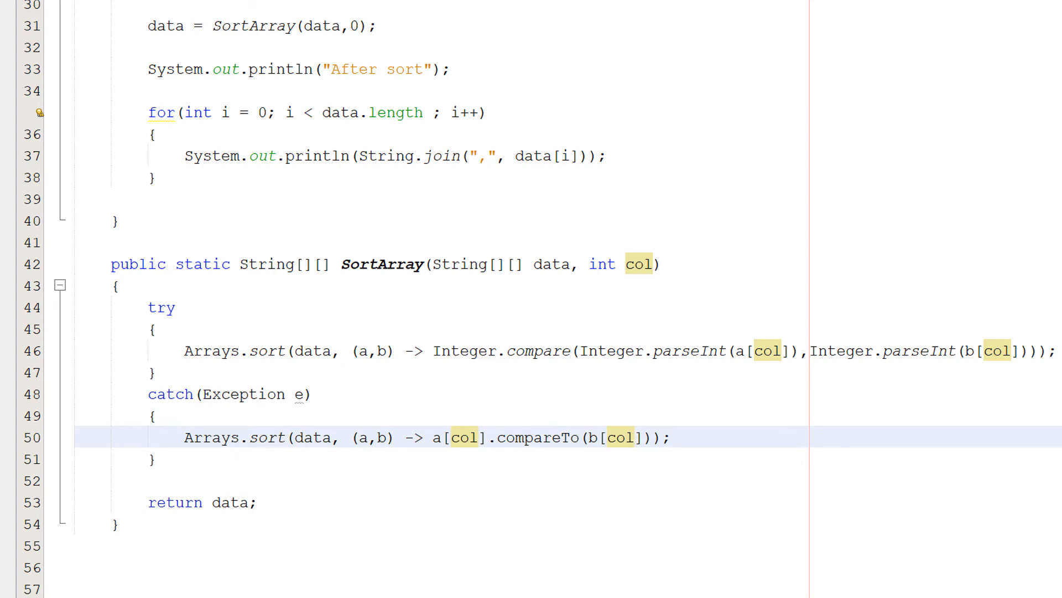
left_click(671, 437)
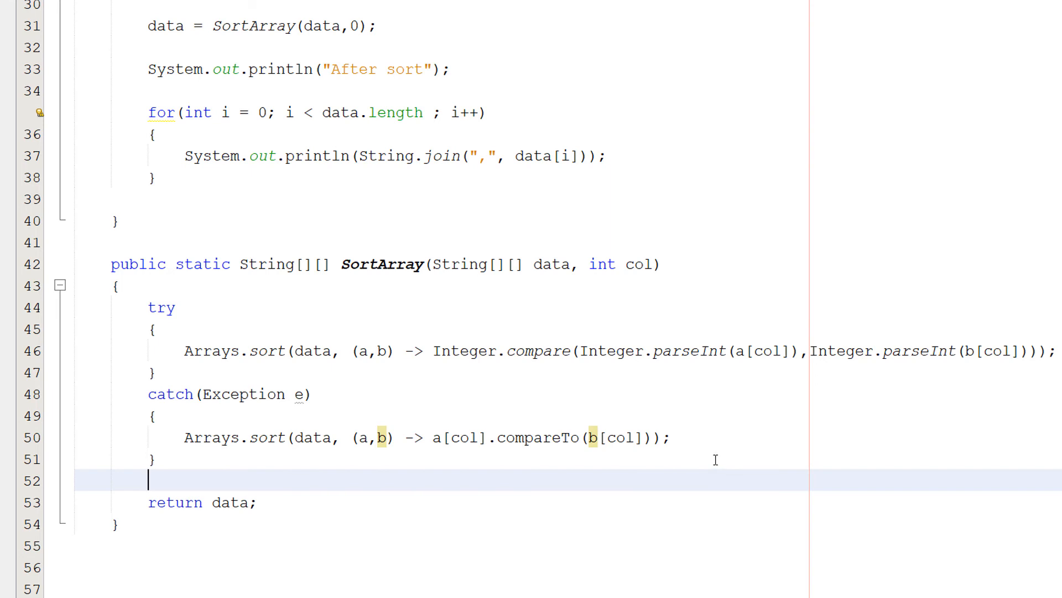
mouse_move(713, 454)
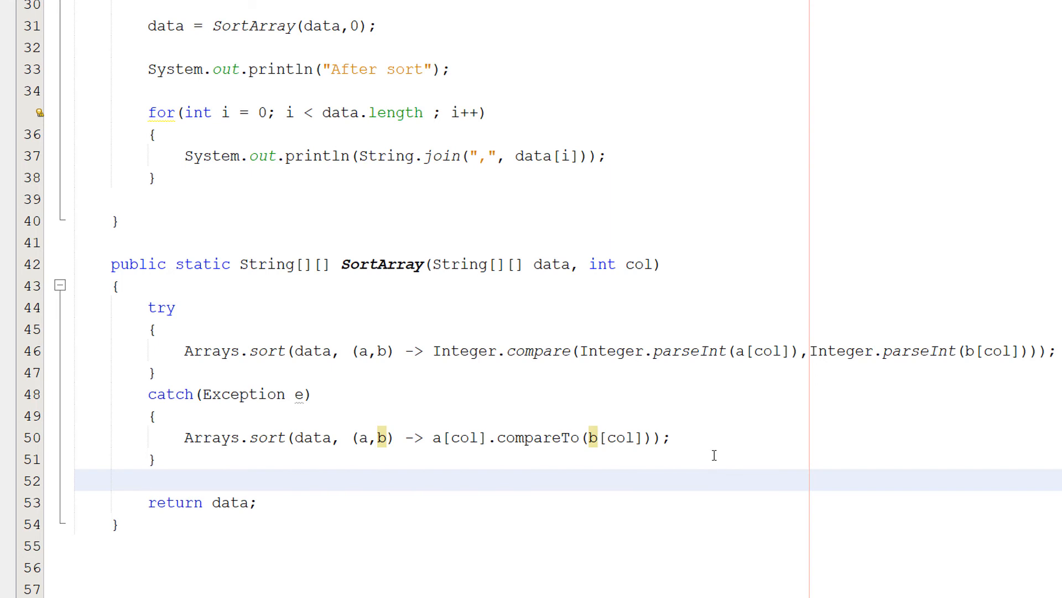
Return to the main method and sample data below the SortArray method.
left_click(149, 480)
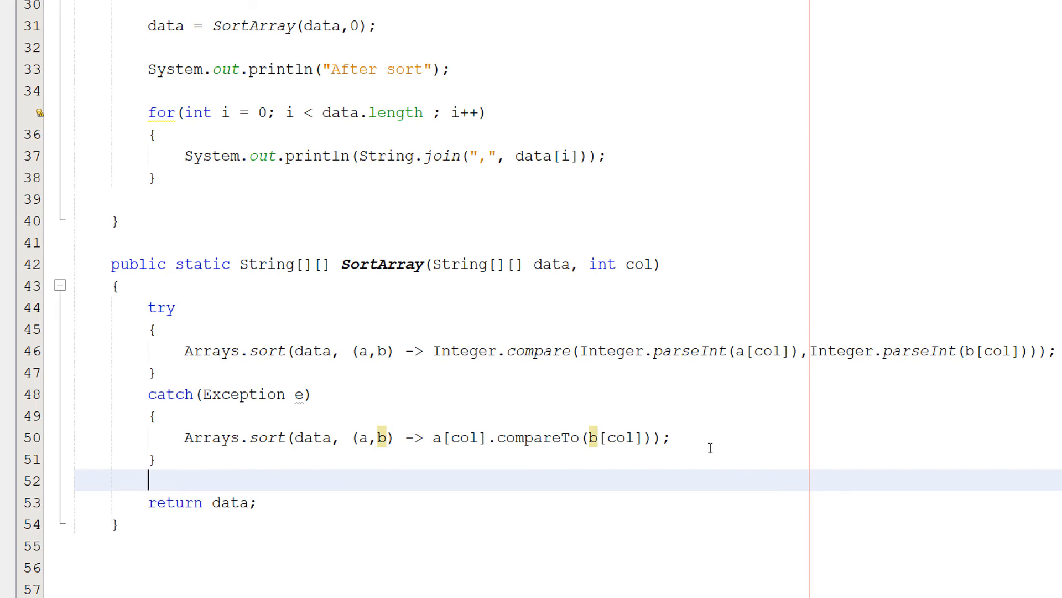
mouse_move(704, 442)
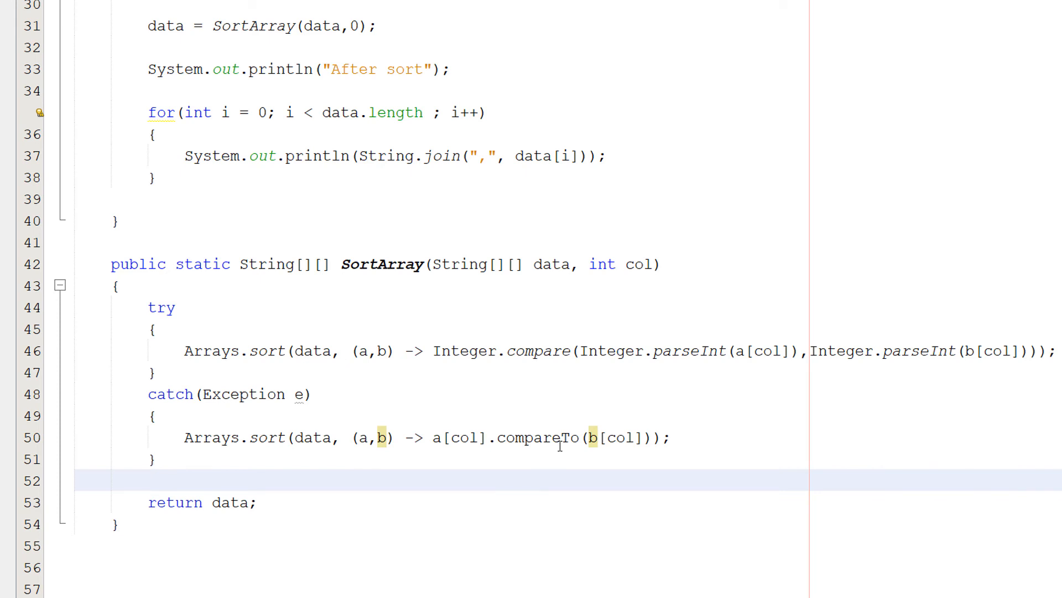
left_click(150, 480)
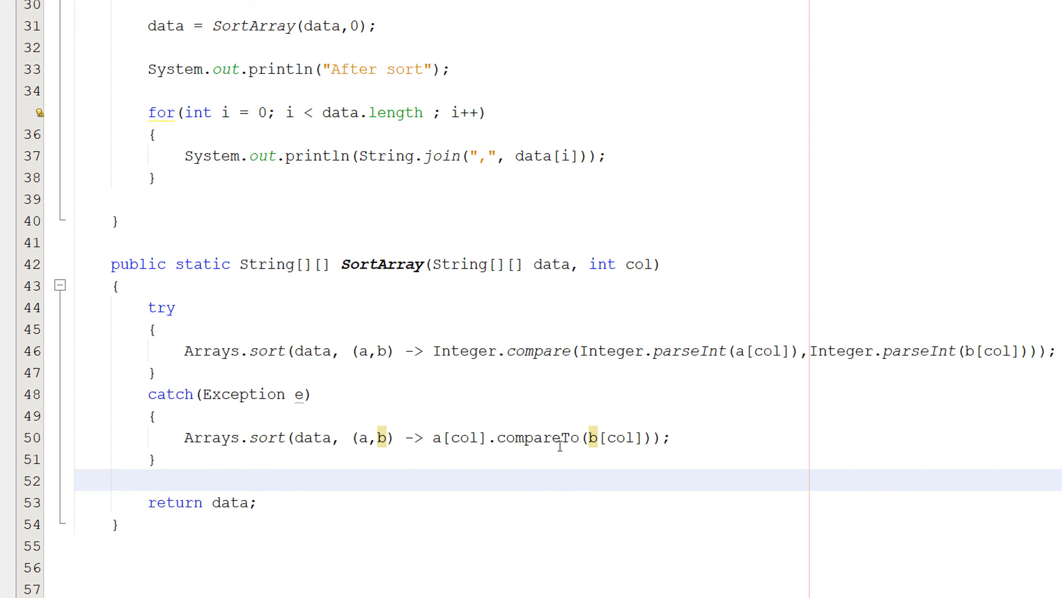
left_click(147, 480)
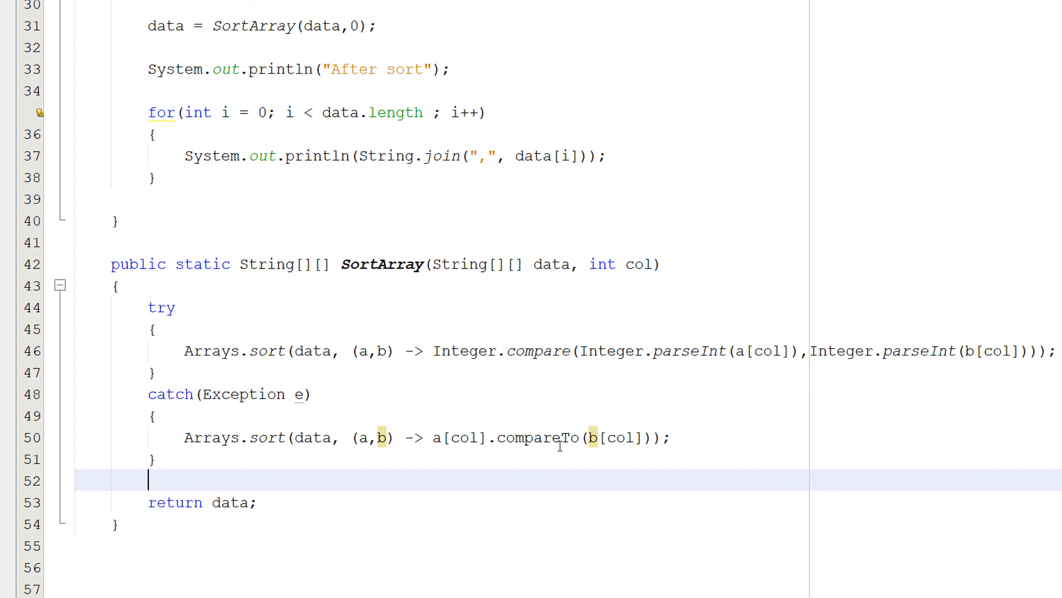
scroll("down", 3)
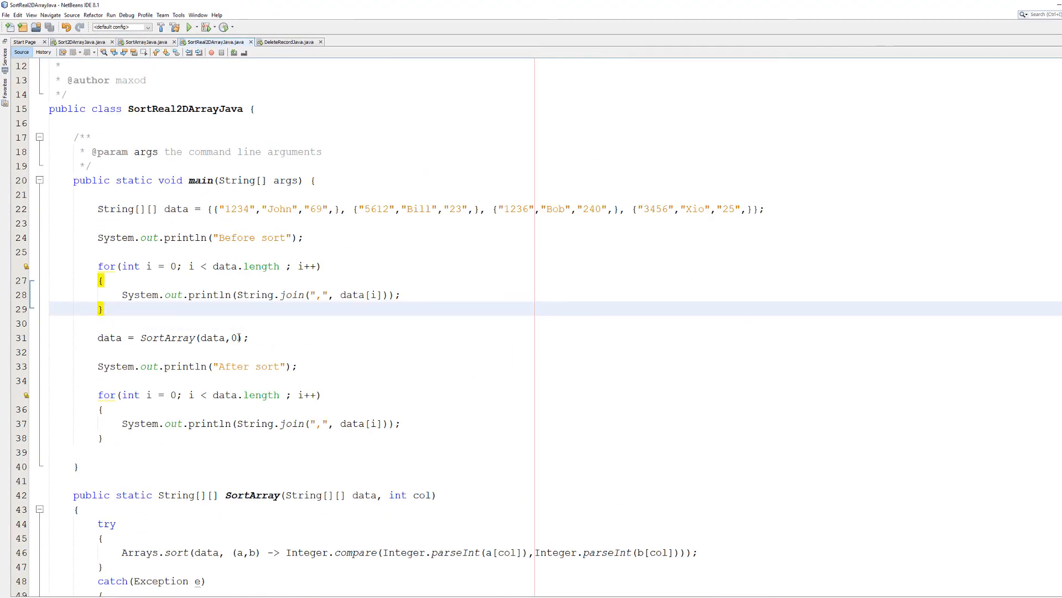
left_click(169, 338)
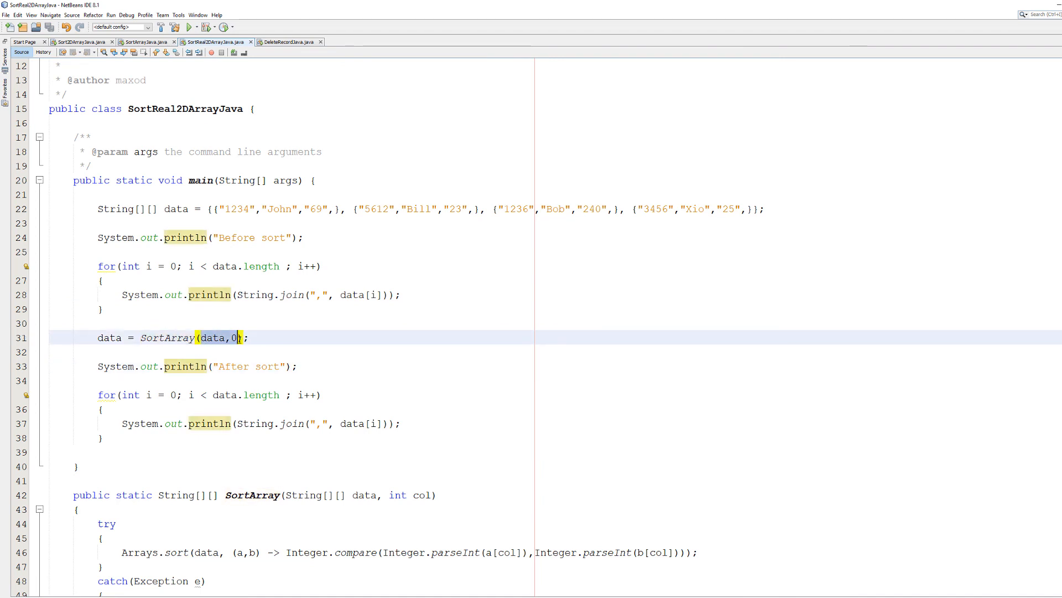
scroll("down", 3)
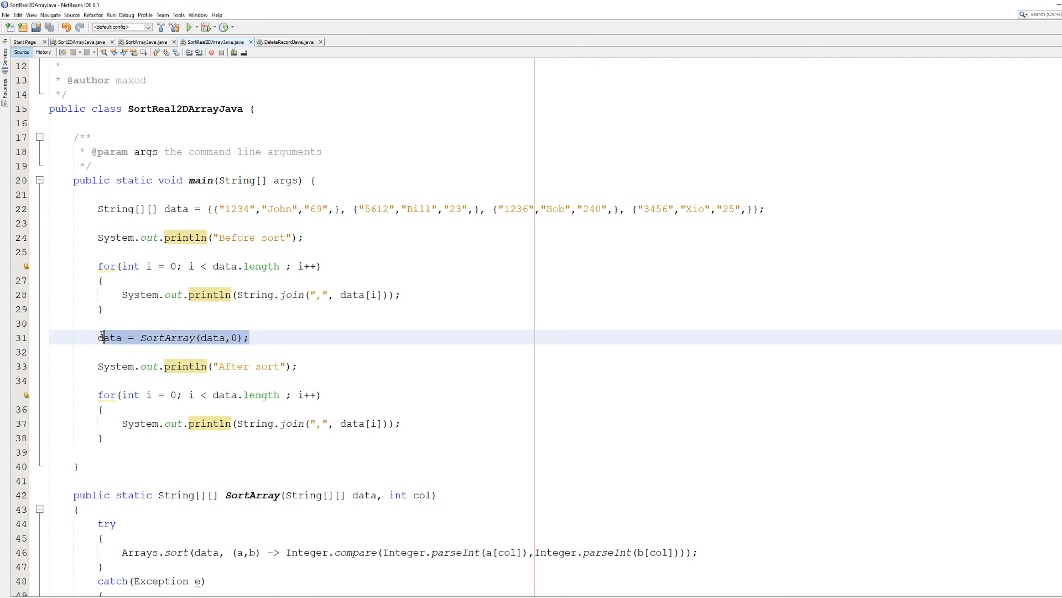
left_click(108, 337)
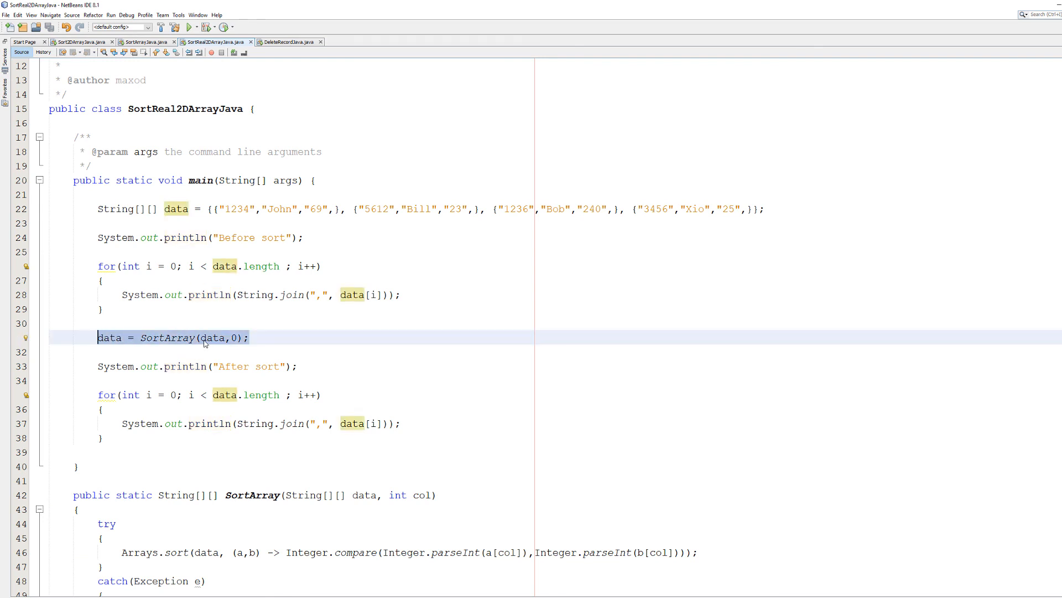
left_click(198, 338)
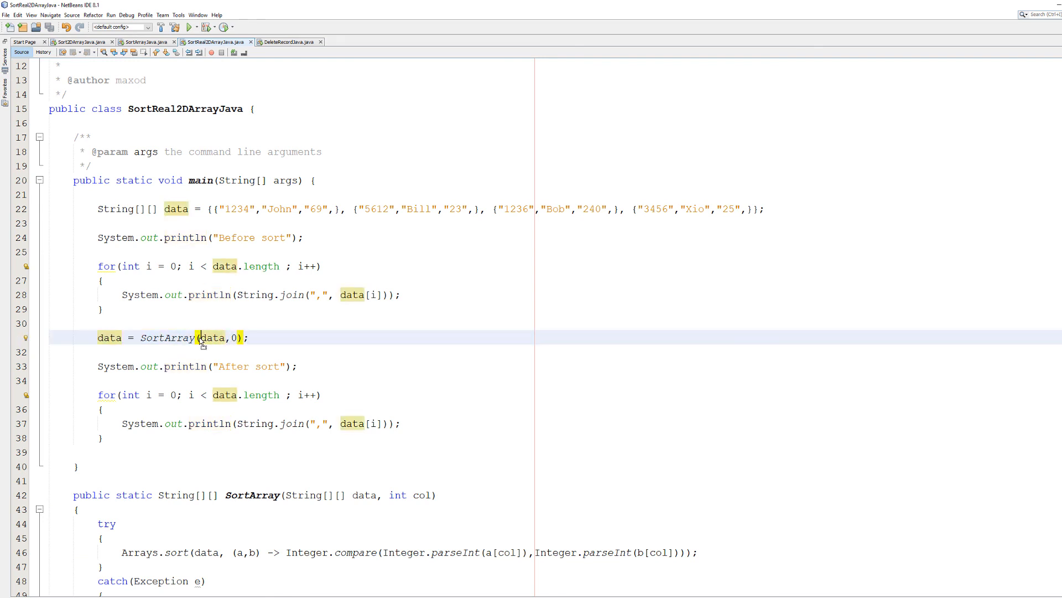
double_click(214, 337)
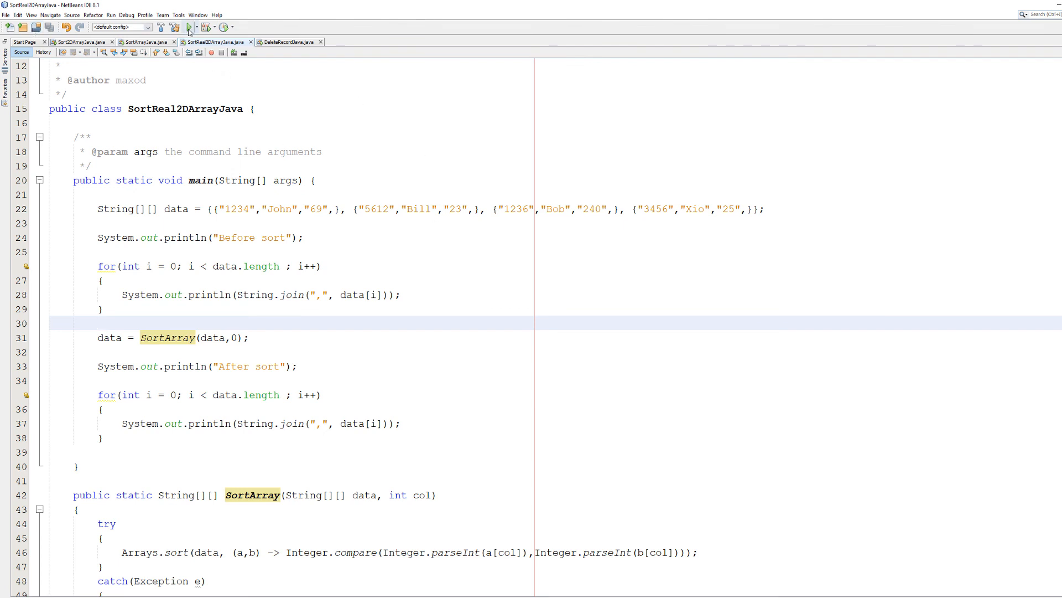
Run the project to show rows ordered by ID, then change SortArray(data,0) to column 1.
left_click(188, 27)
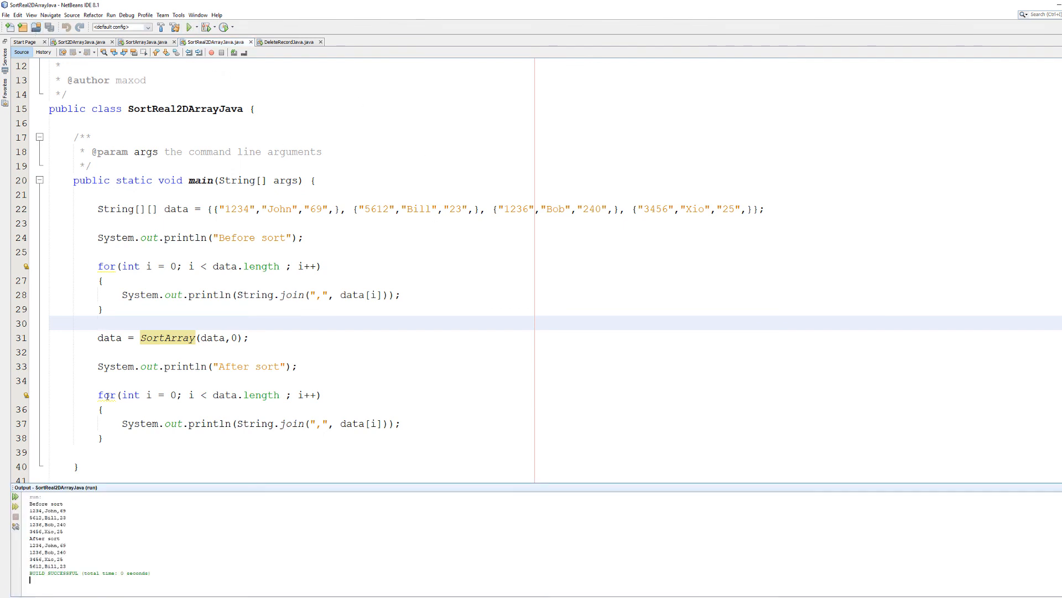
left_click_drag(22, 509, 44, 518)
type("1")
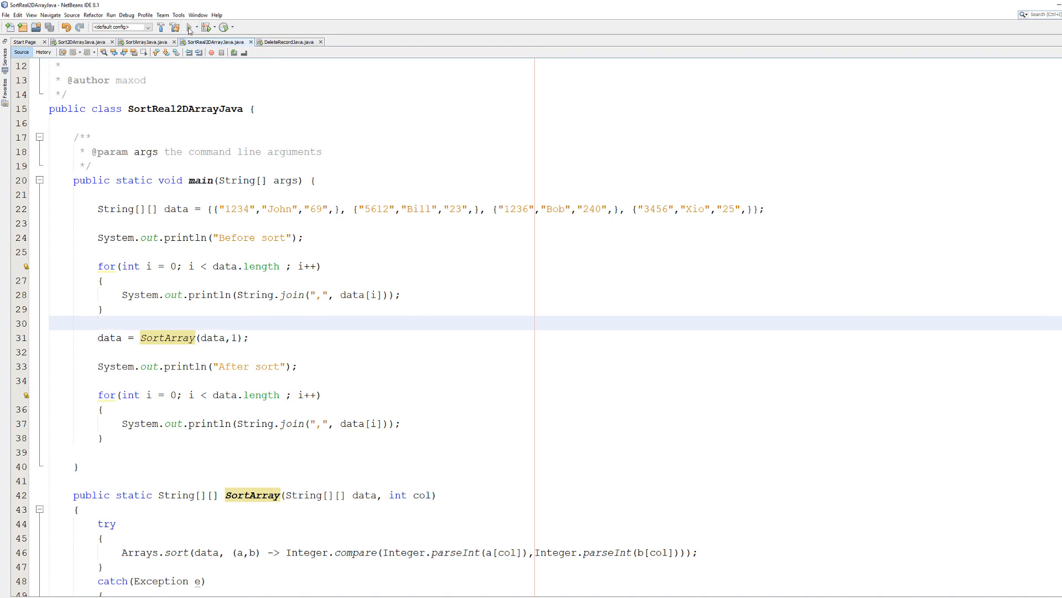
Run with column 1, then change the call to SortArray(data,2) for rows ordered 23, 25, 69, 240.
left_click(194, 27)
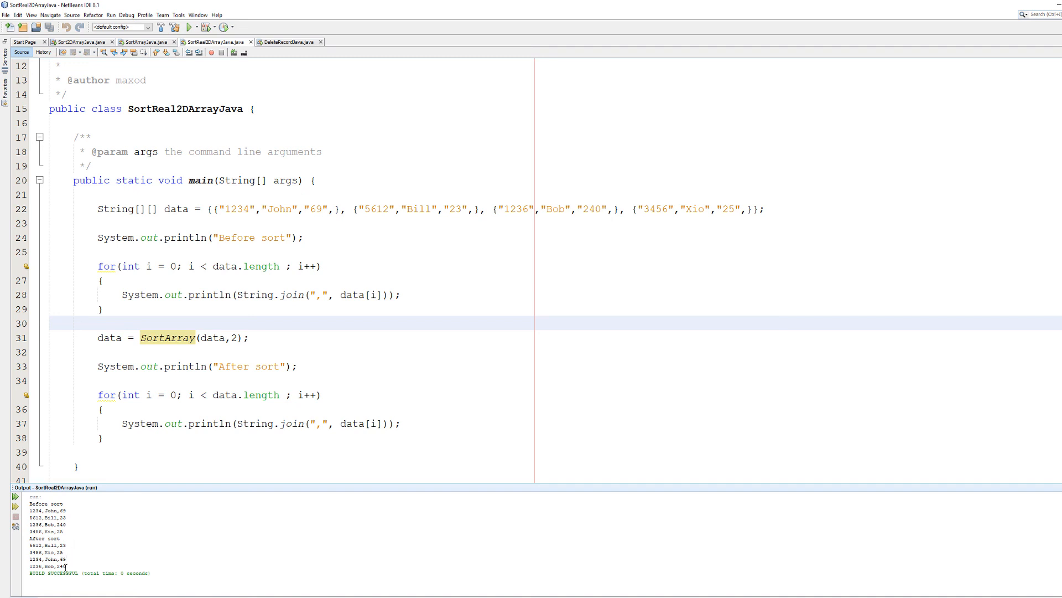
double_click(60, 565)
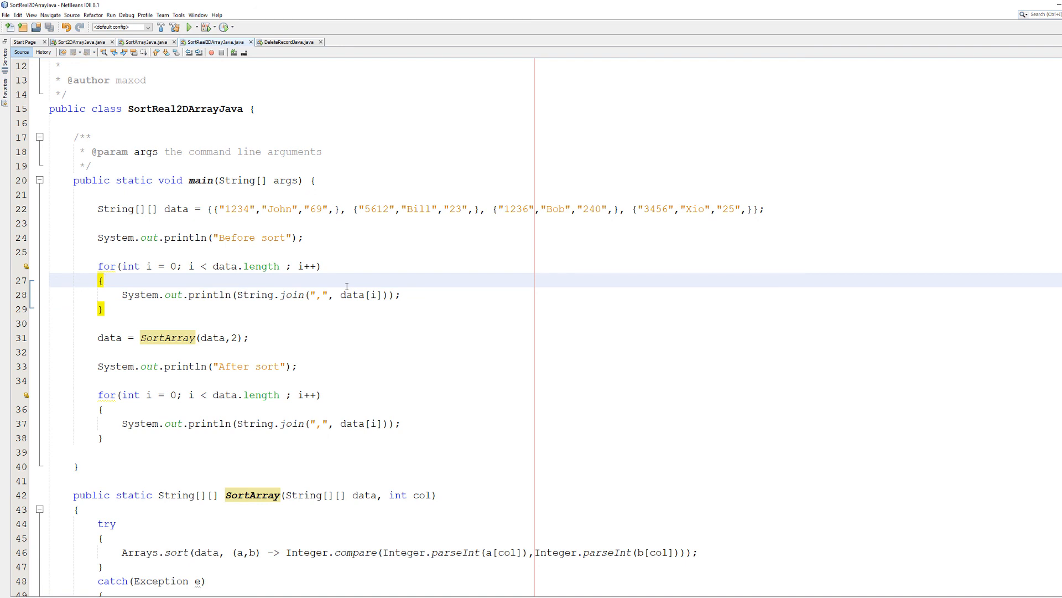
left_click(103, 280)
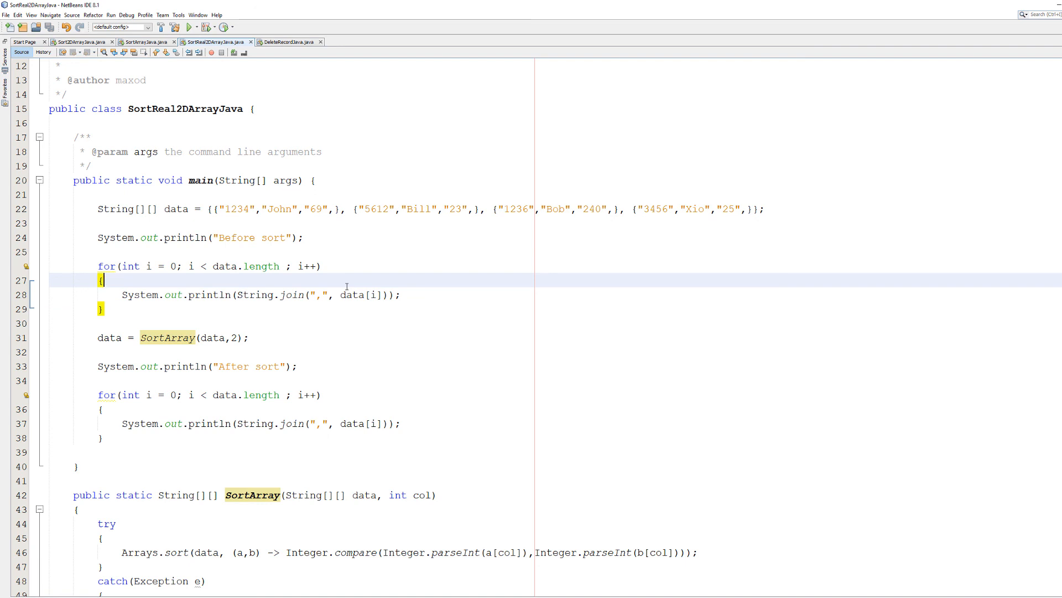